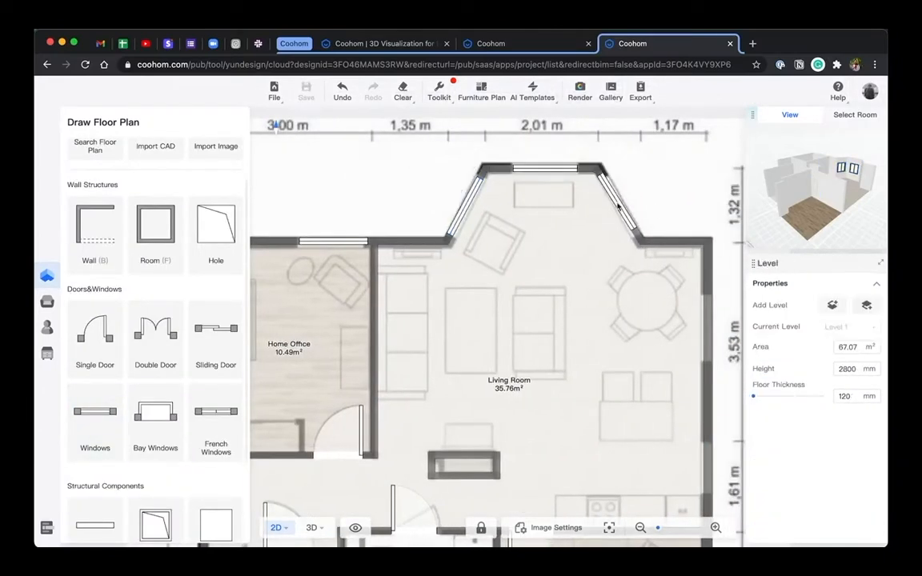
# - Switch the floor plan to the 3D model and orbit it to see the rooms from another side
pyautogui.click(311, 529)
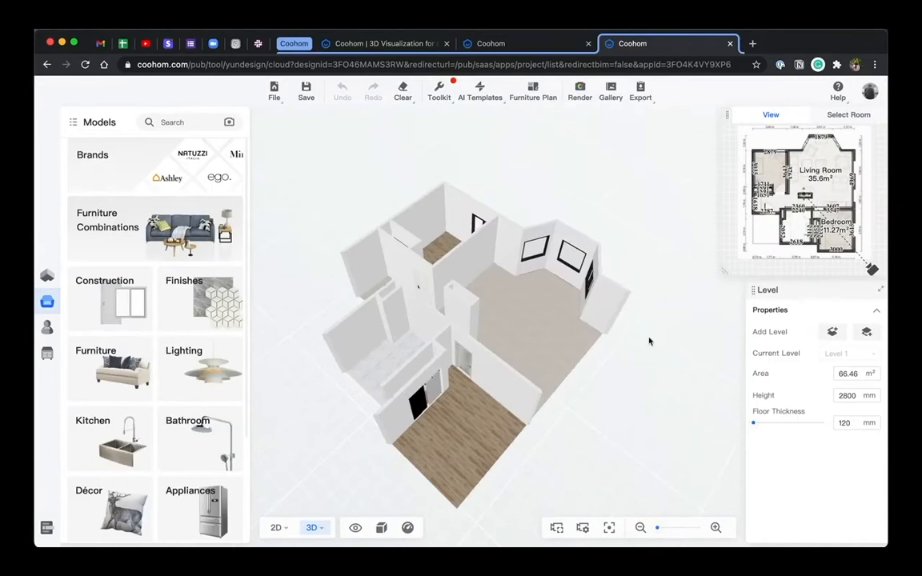
pyautogui.moveTo(648, 343); pyautogui.dragTo(649, 359)
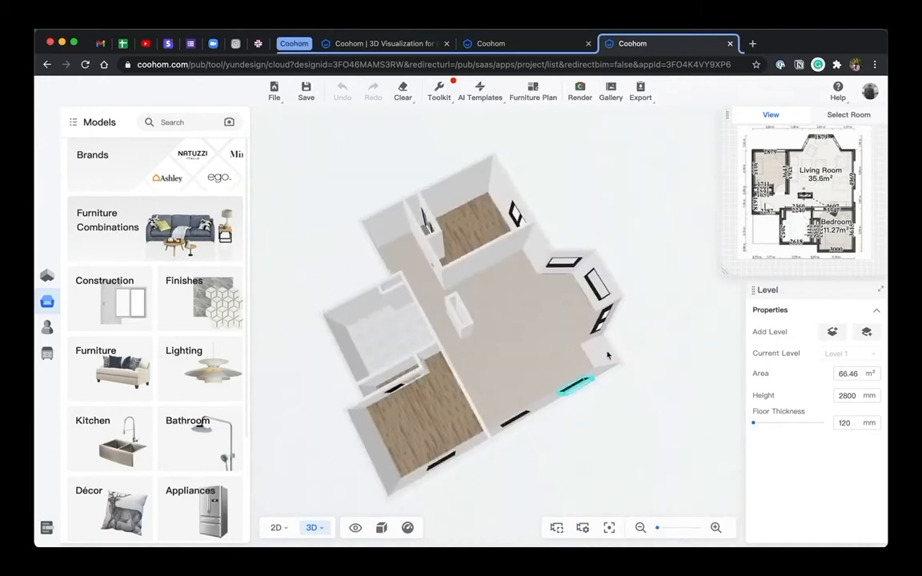
pyautogui.click(531, 90)
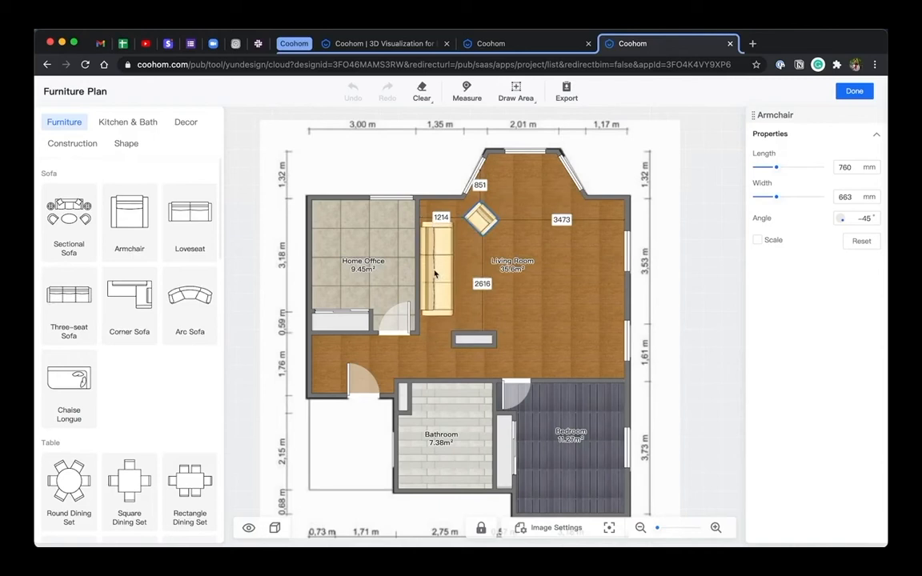
# - Place living-room seating and rotate the Rectangle Dining Set into place
pyautogui.click(477, 275)
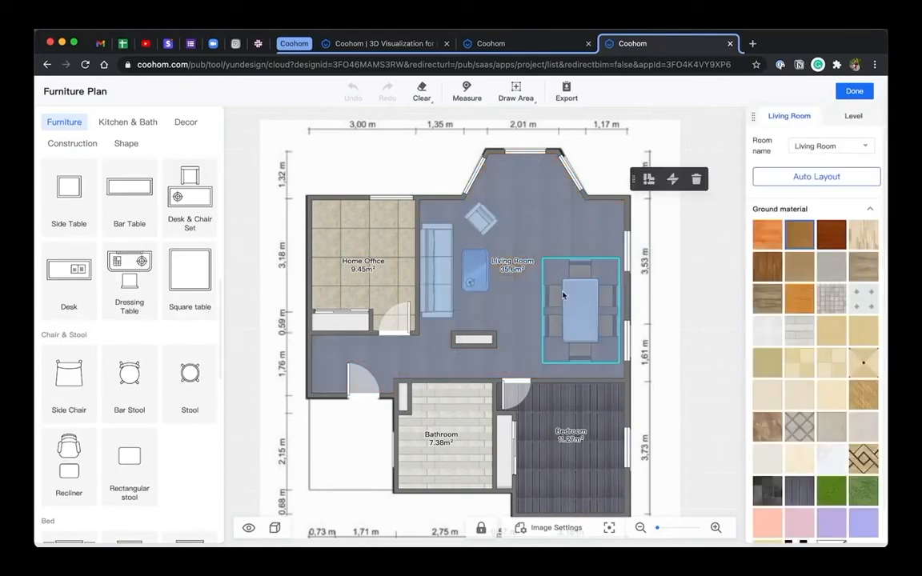
pyautogui.click(593, 328)
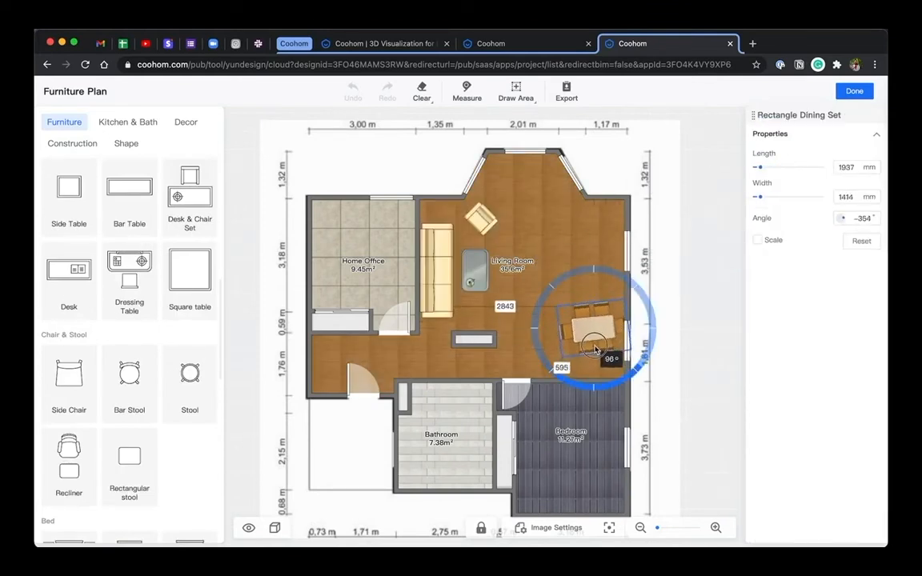
pyautogui.click(677, 166)
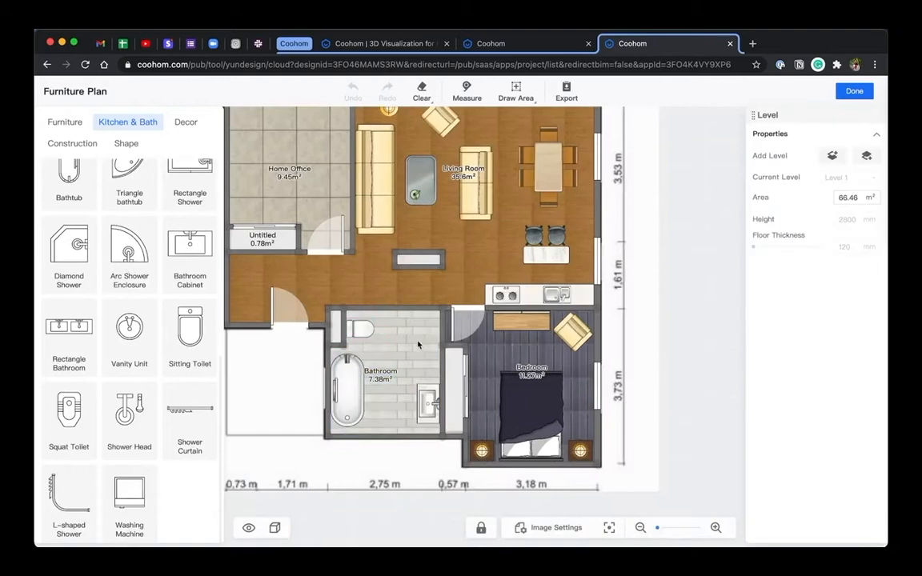
# - Show the whole furnished plan and browse Kitchen & Bath and Decor catalogs
pyautogui.click(64, 121)
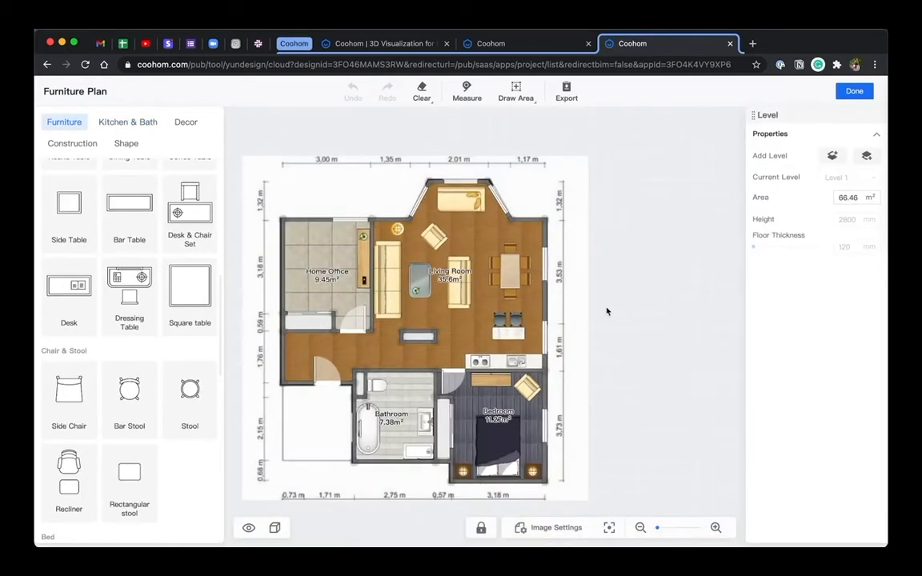
pyautogui.click(128, 122)
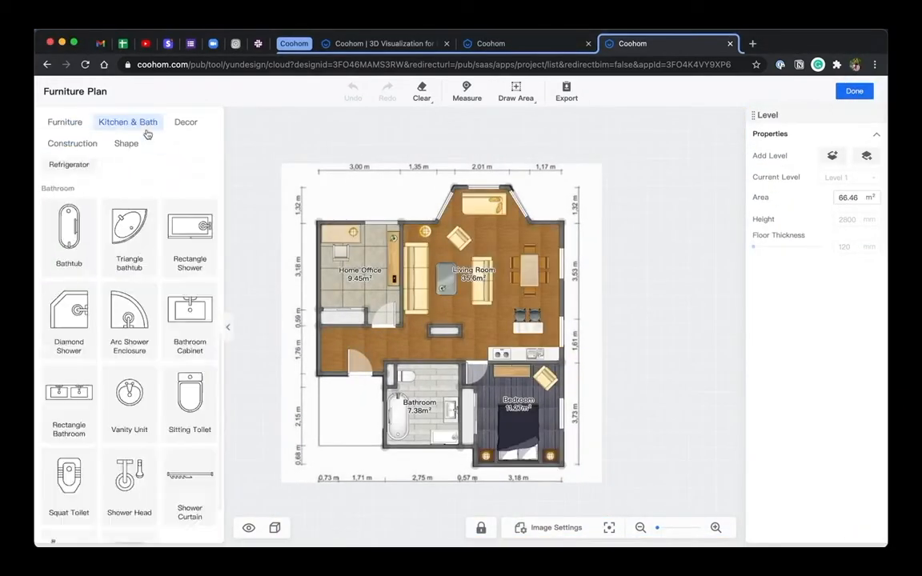
pyautogui.click(186, 122)
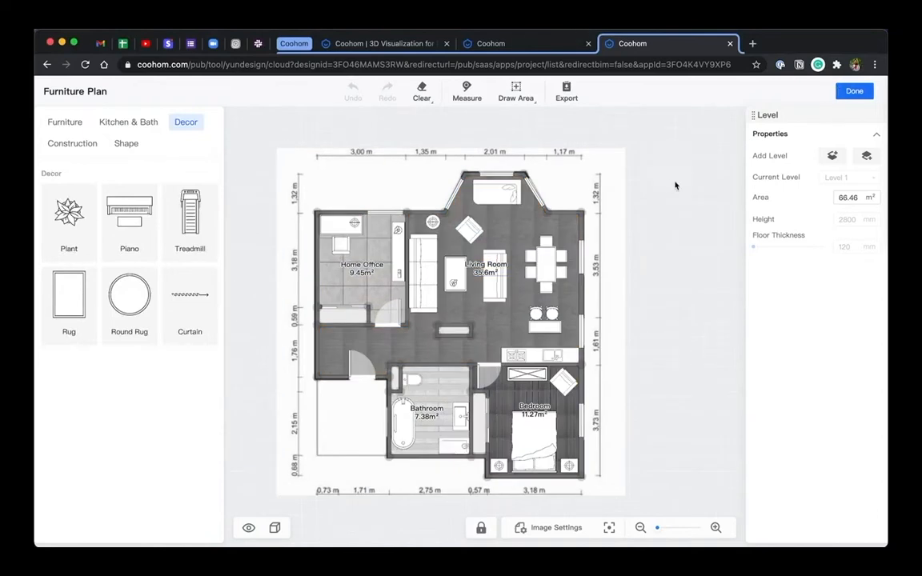
# - Finish the furniture plan, confirm syncing its models into the design, and view it in 3D
pyautogui.click(855, 89)
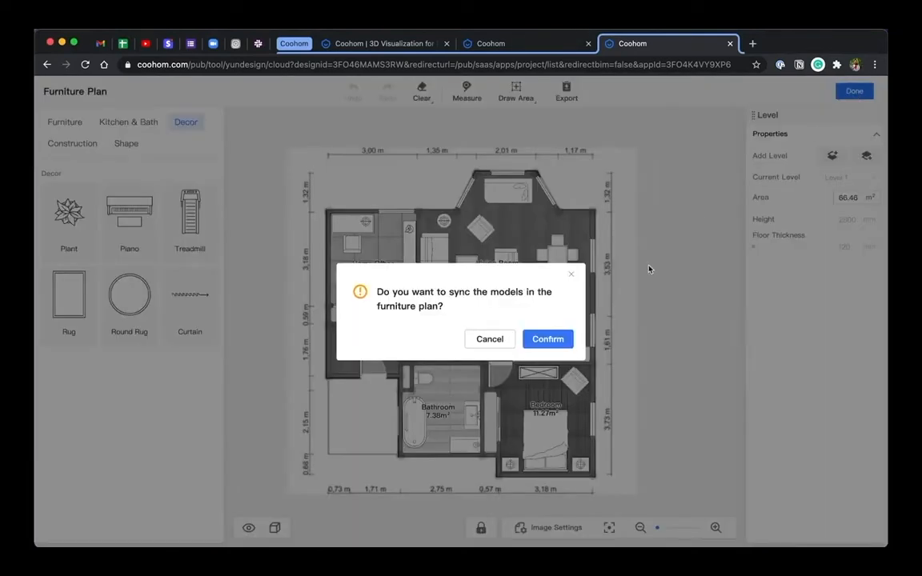
pyautogui.click(547, 339)
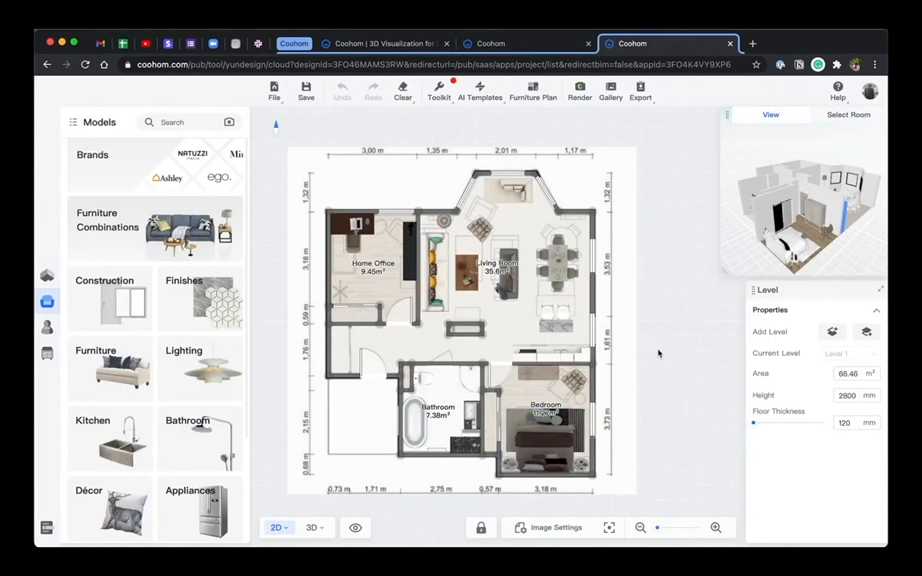
pyautogui.click(310, 528)
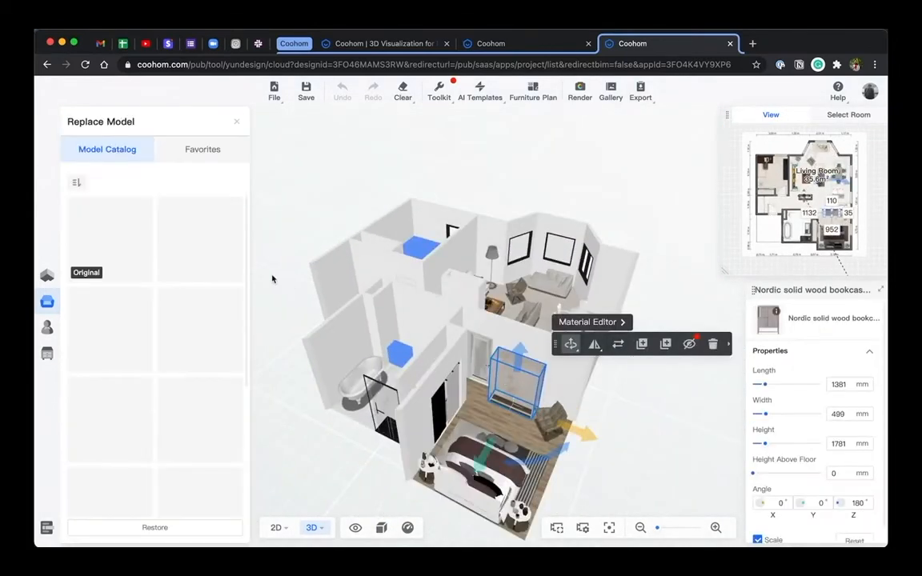
pyautogui.click(200, 381)
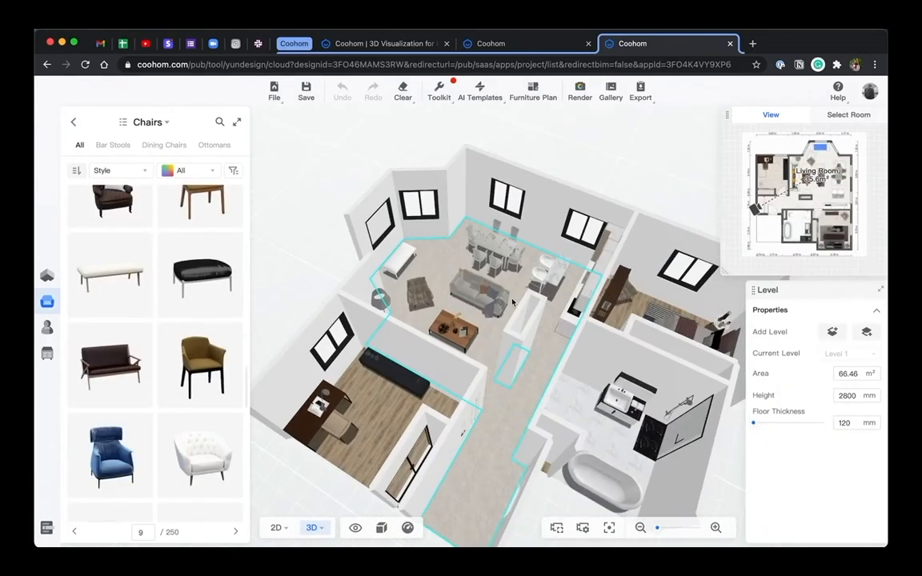
# - Select the living-room sofa and make the 2D plan the main view
pyautogui.click(480, 296)
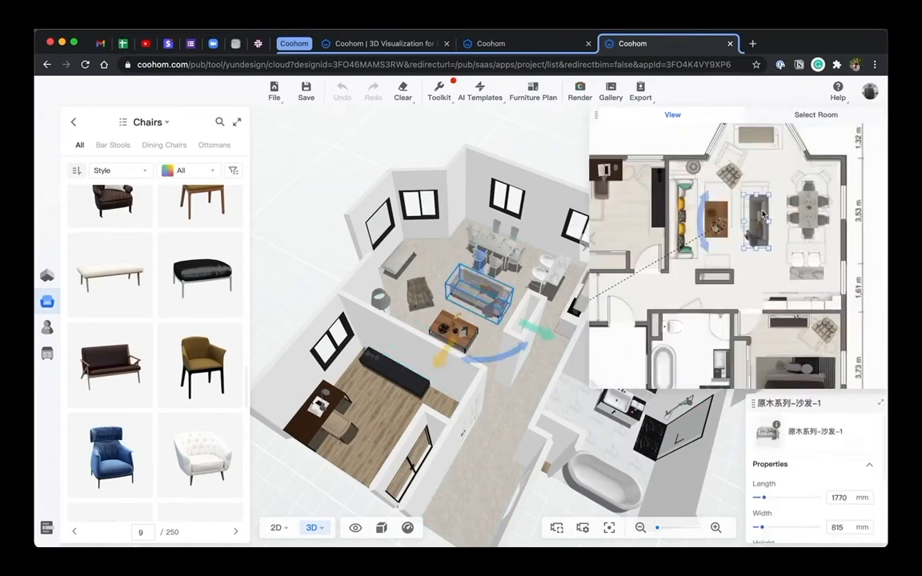
pyautogui.click(276, 528)
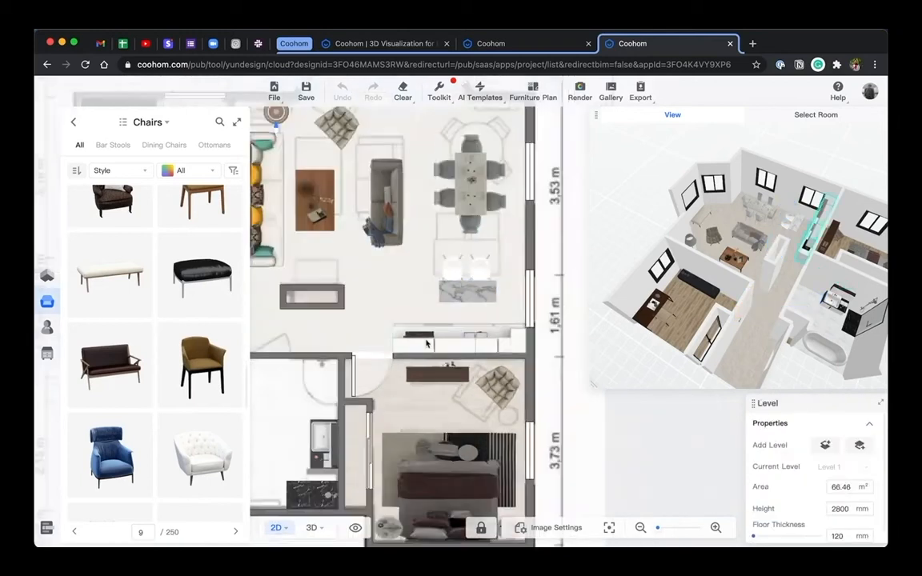
pyautogui.click(470, 173)
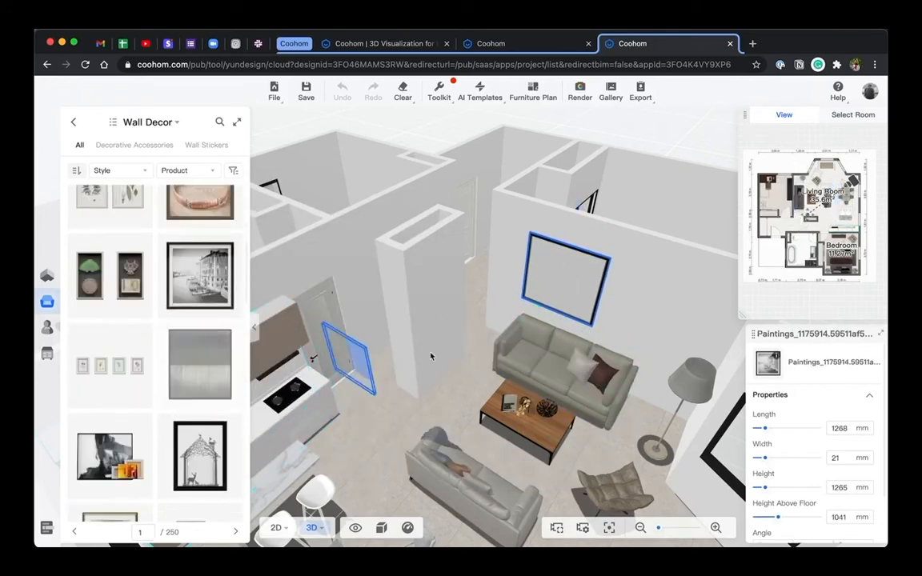
# - Browse floorings, then return to Coohom to upload VP_Free_Table_Chairs_Vray.ZIP as a custom model
pyautogui.click(74, 121)
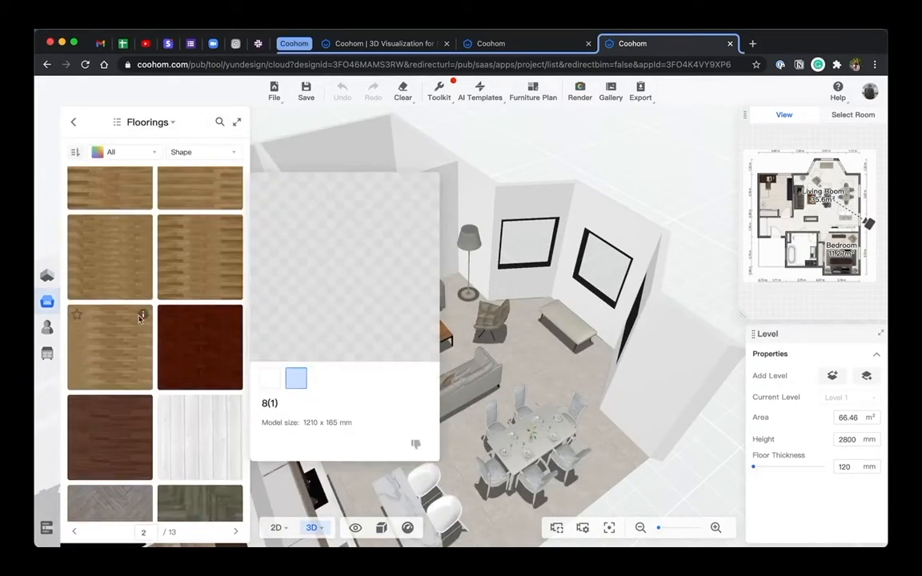
pyautogui.click(236, 532)
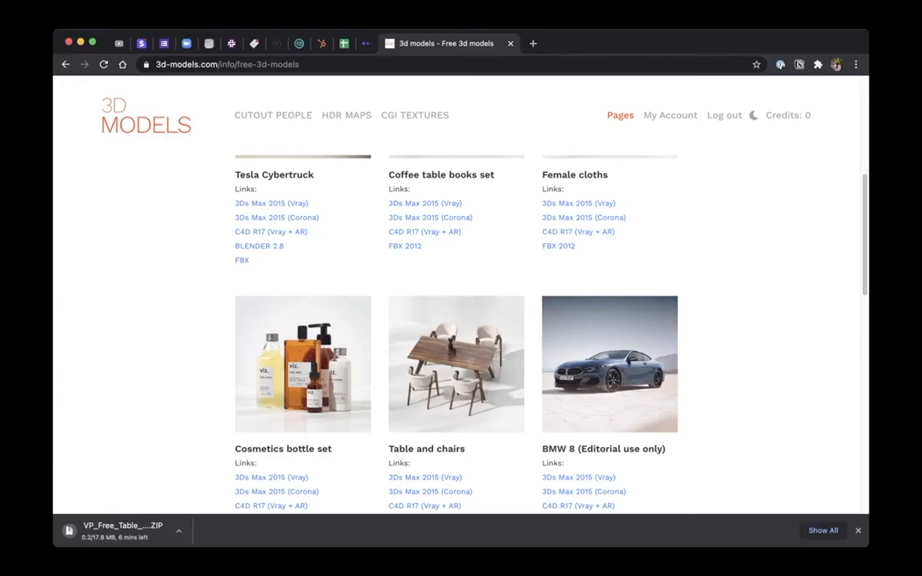
pyautogui.click(589, 44)
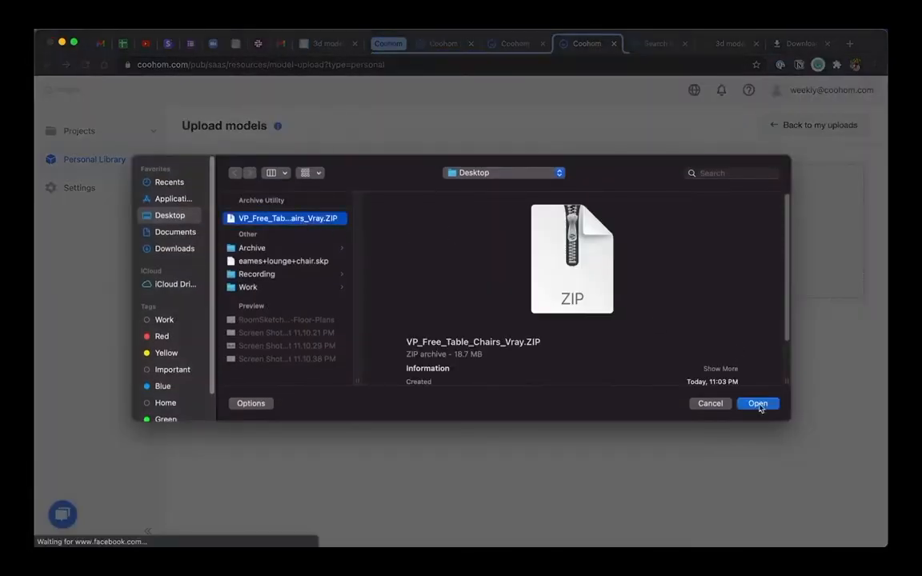
# - Categorize the model as Furniture / Table / Tables with Floor Furniture location and submit it
pyautogui.click(757, 404)
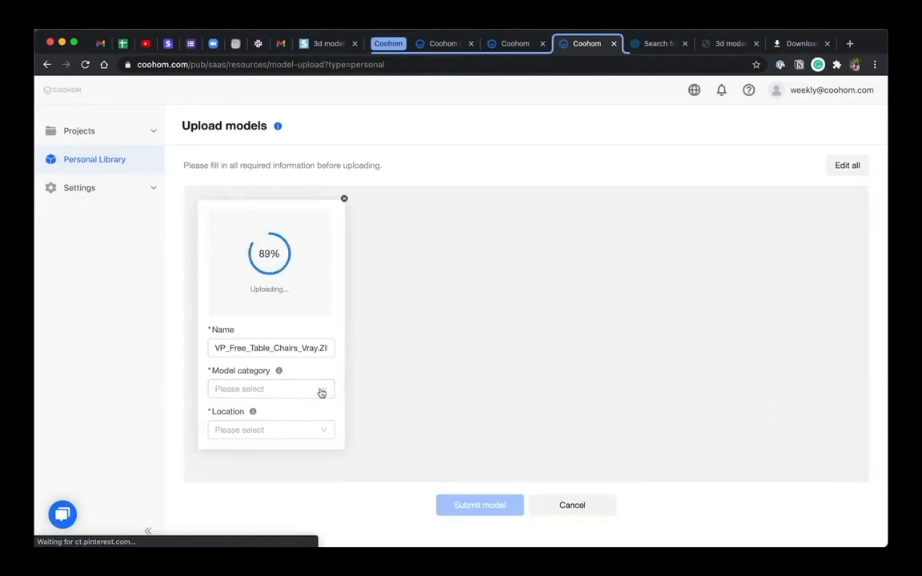
pyautogui.click(270, 389)
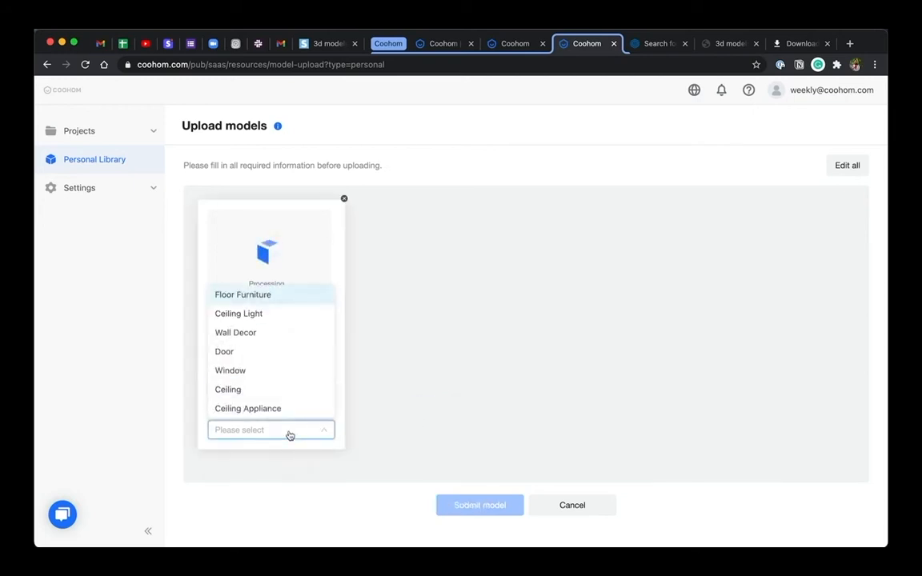
pyautogui.moveTo(264, 331)
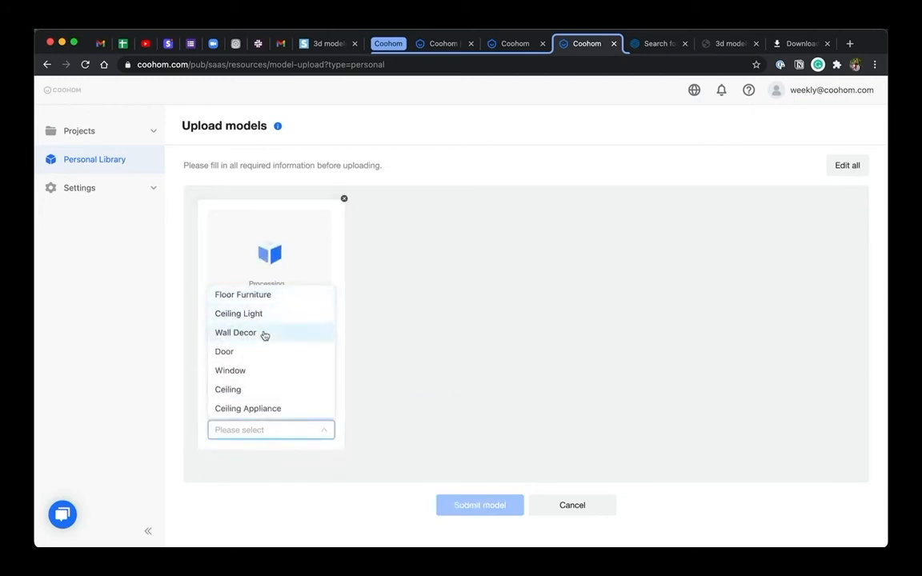
pyautogui.click(244, 294)
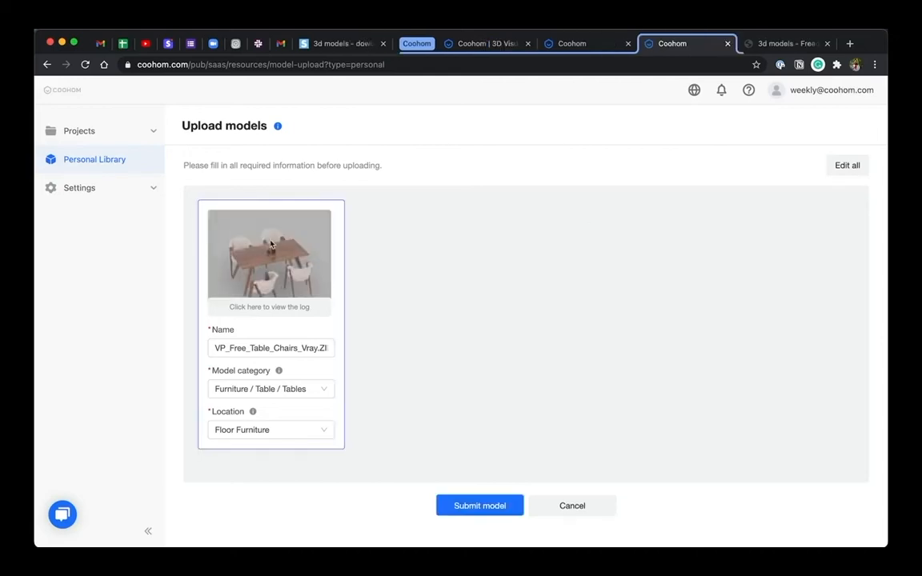
pyautogui.click(480, 505)
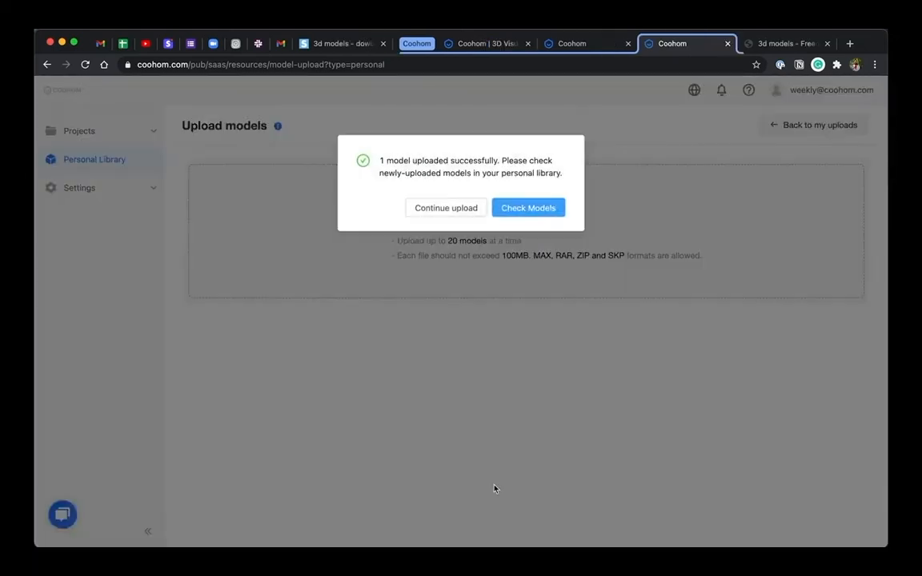
# - Check the uploaded models, then enter the Untitled project from My Projects in the design tool
pyautogui.click(528, 208)
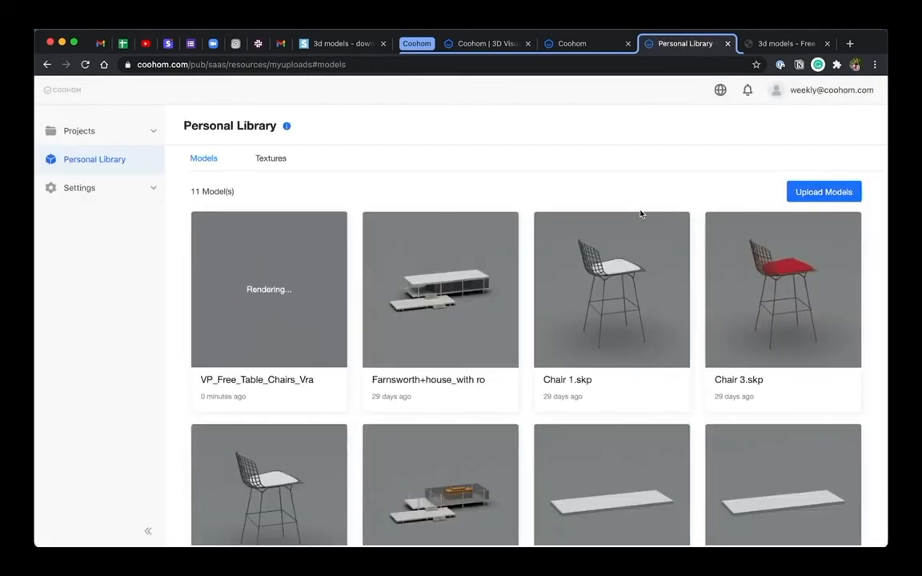
pyautogui.click(78, 131)
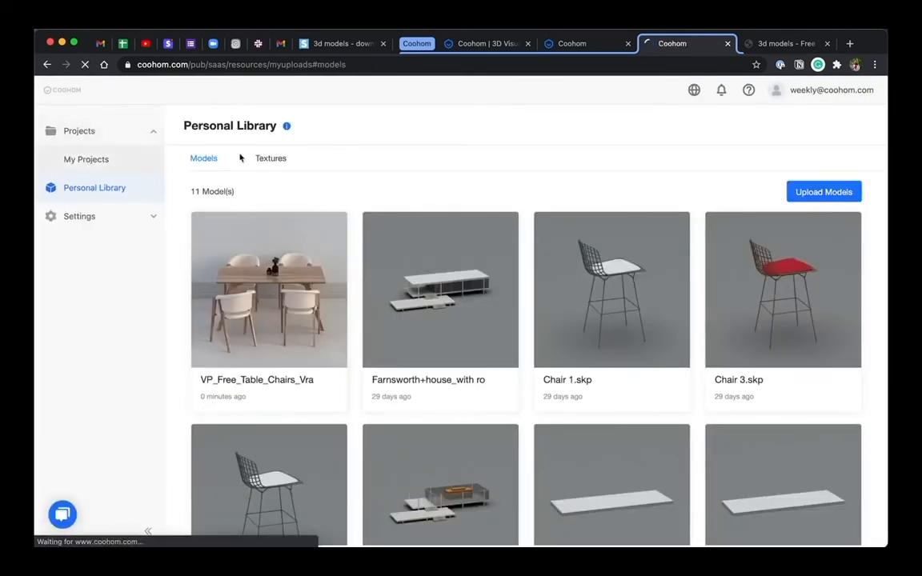
pyautogui.click(87, 158)
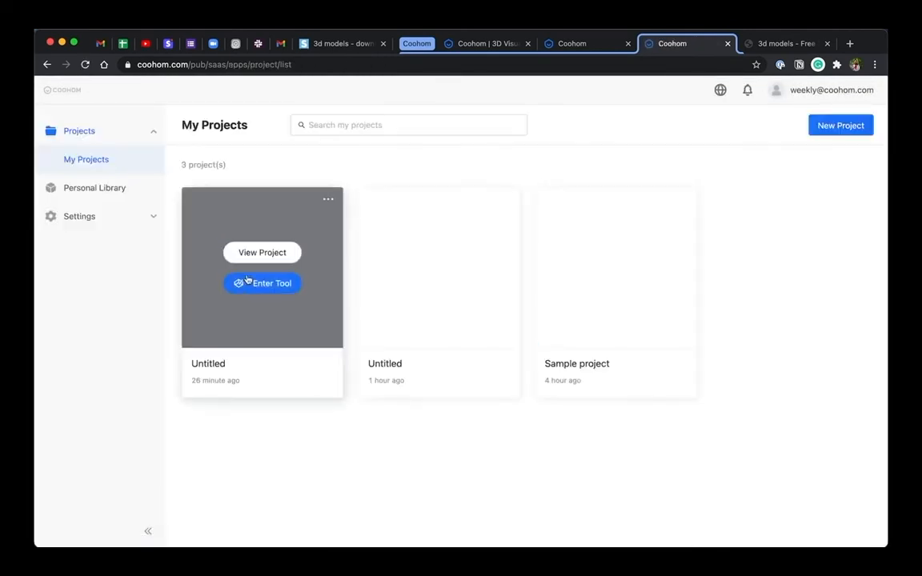
pyautogui.click(263, 282)
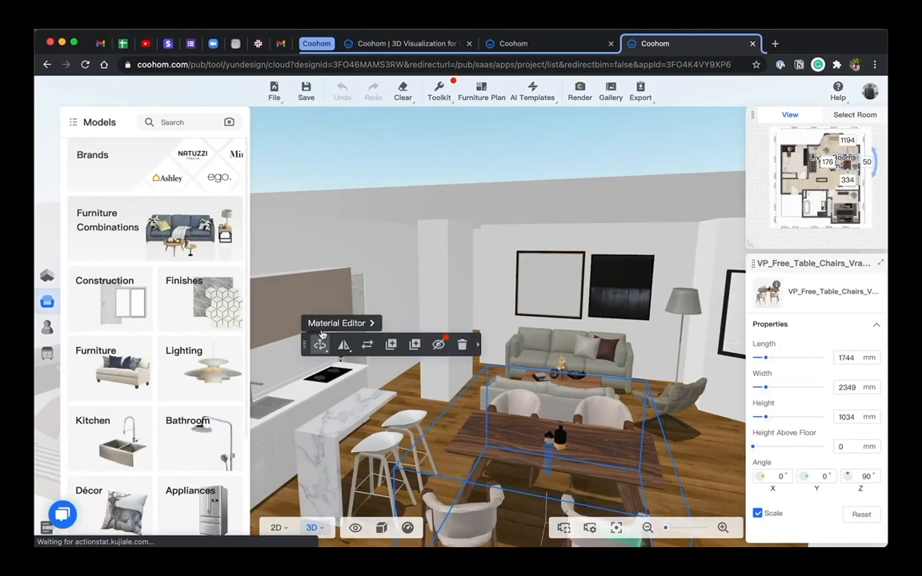
# - Apply the Fabric-orange curtain cloth material to a dining-set component and confirm
pyautogui.click(336, 324)
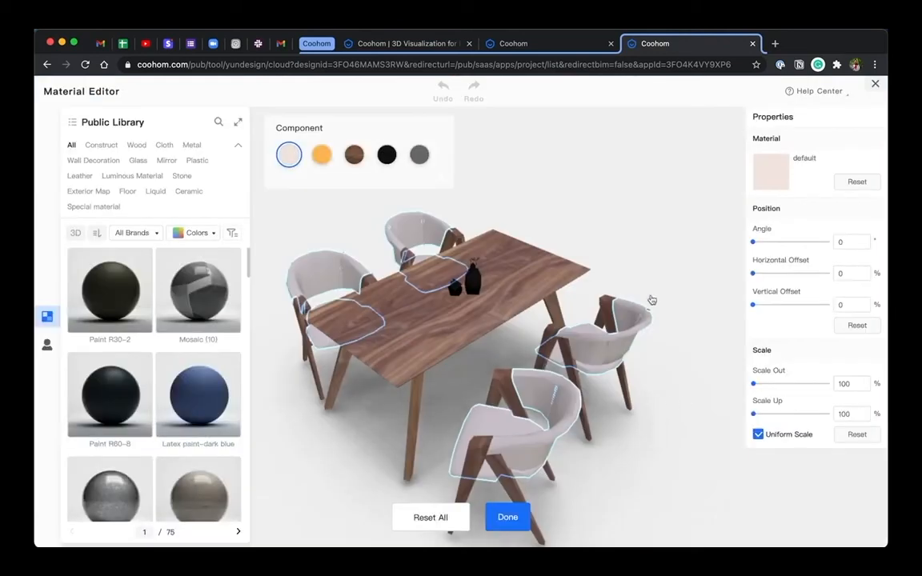
pyautogui.click(419, 154)
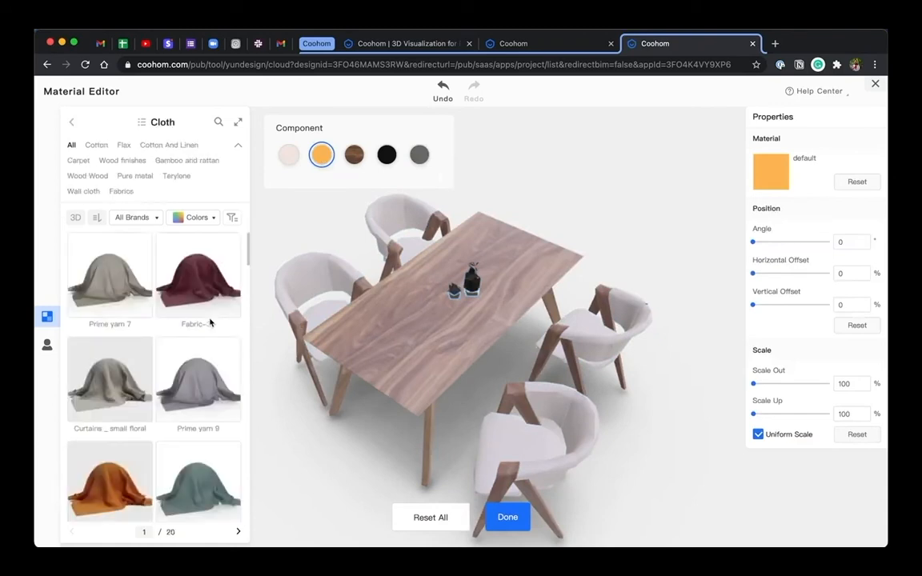
pyautogui.click(109, 480)
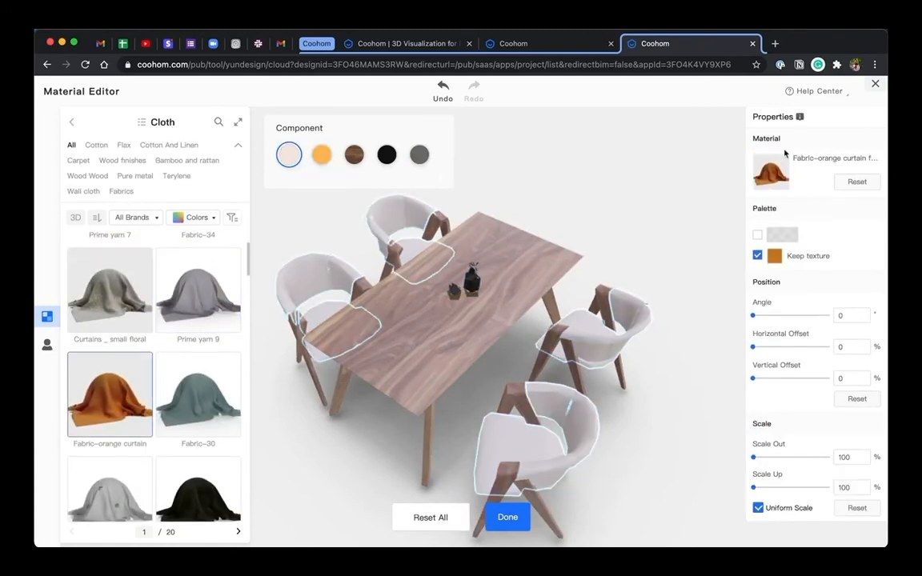
pyautogui.click(507, 517)
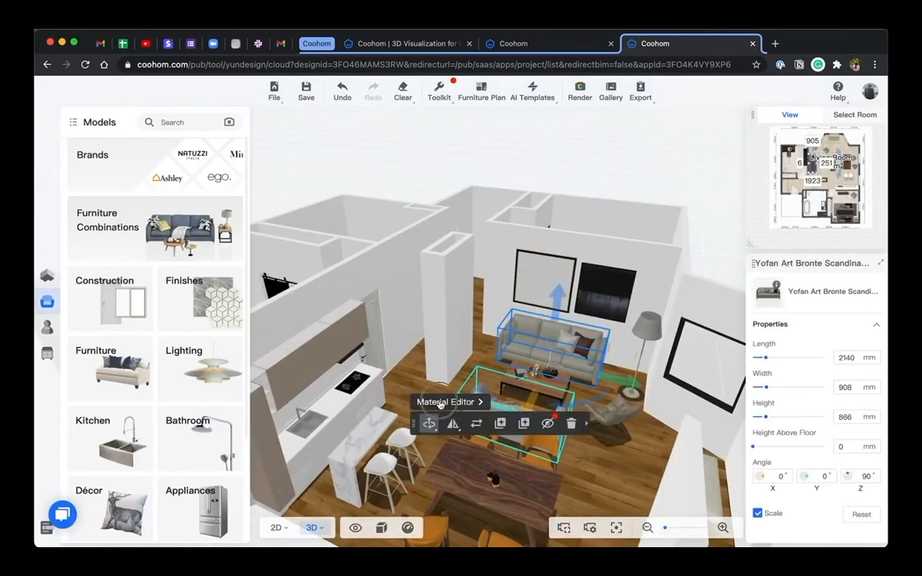
# - Browse wood materials for the sofa, then return to the 2D floor plan
pyautogui.click(445, 401)
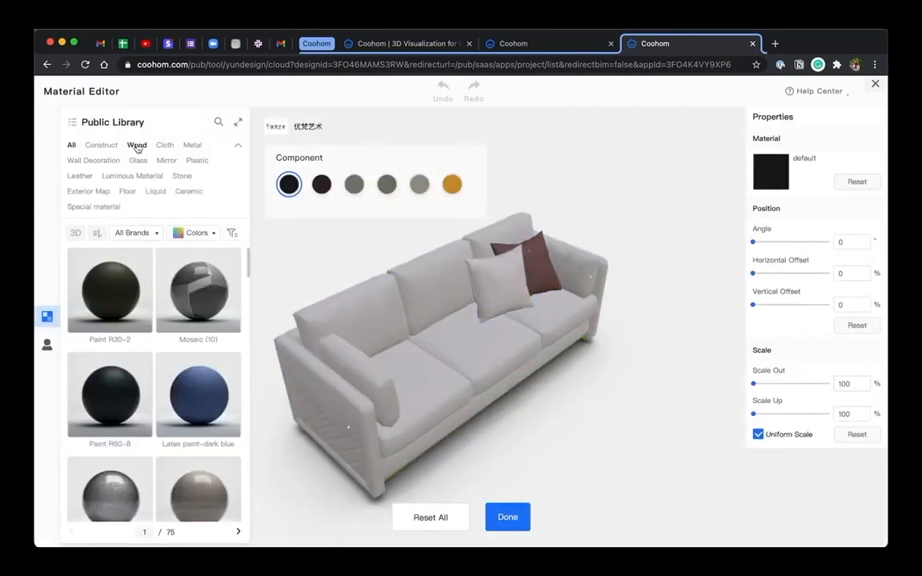
pyautogui.click(163, 144)
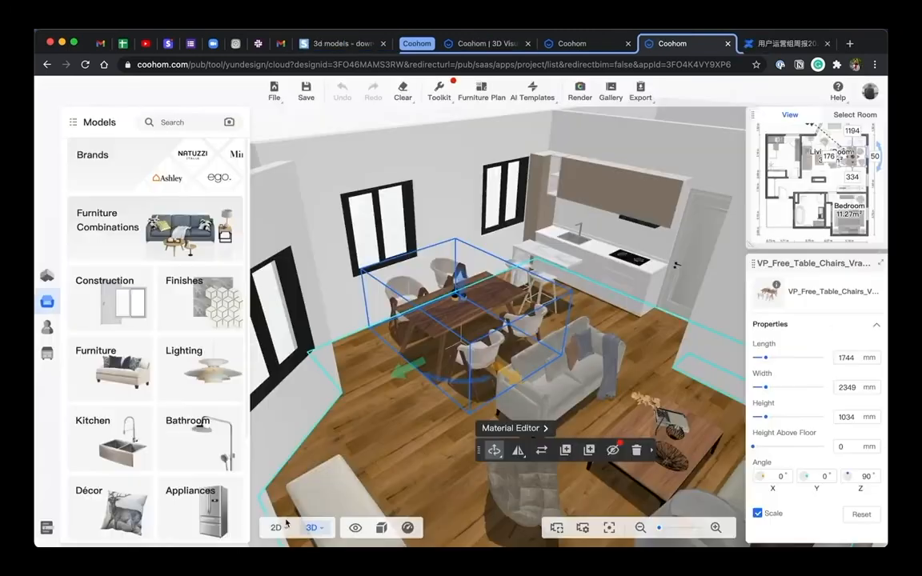
pyautogui.click(275, 528)
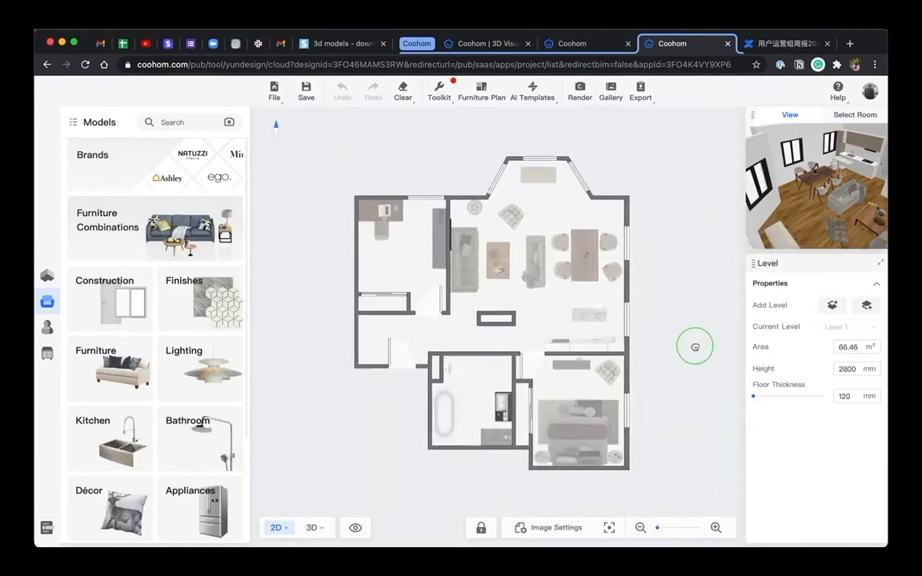
# - Place the brown chandelier from Pendants & Chandeliers over the dining table and check it in 3D
pyautogui.click(200, 369)
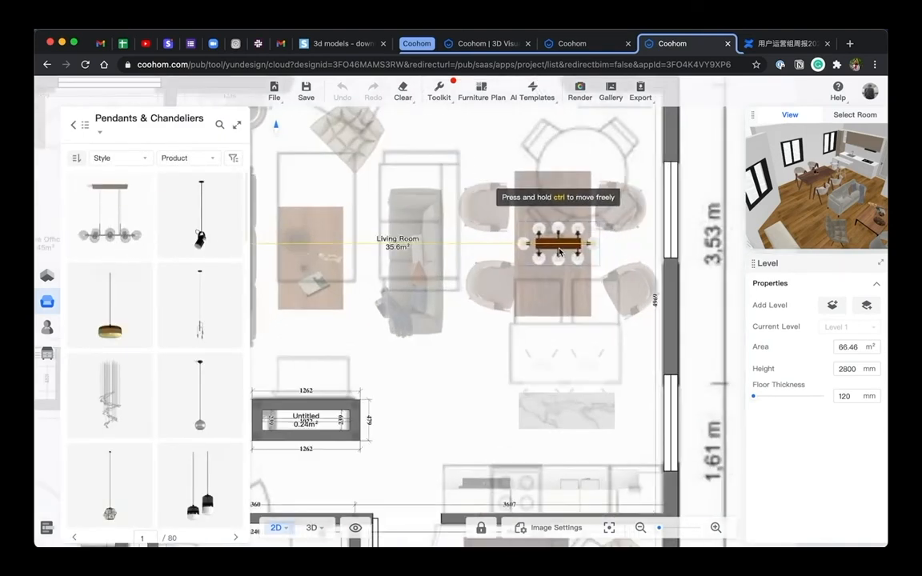
pyautogui.click(557, 243)
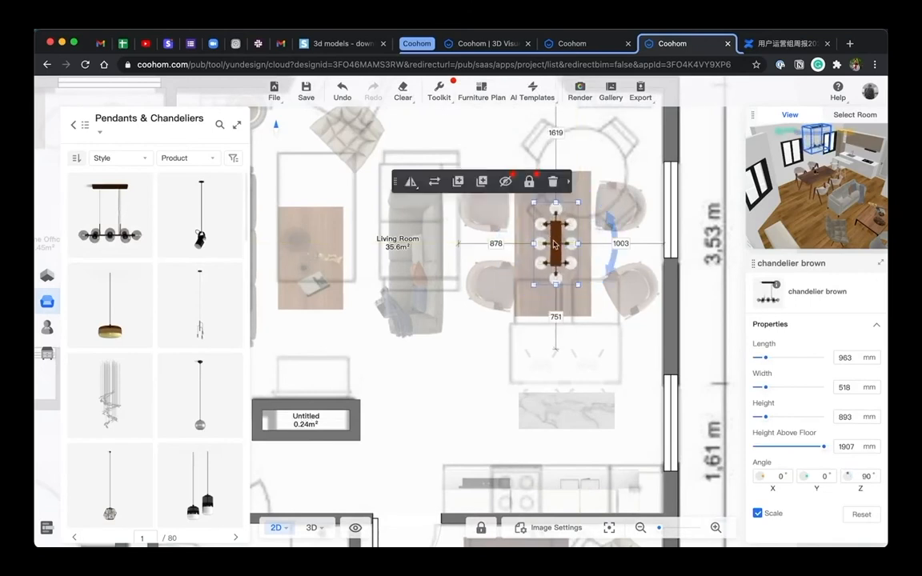
pyautogui.click(310, 528)
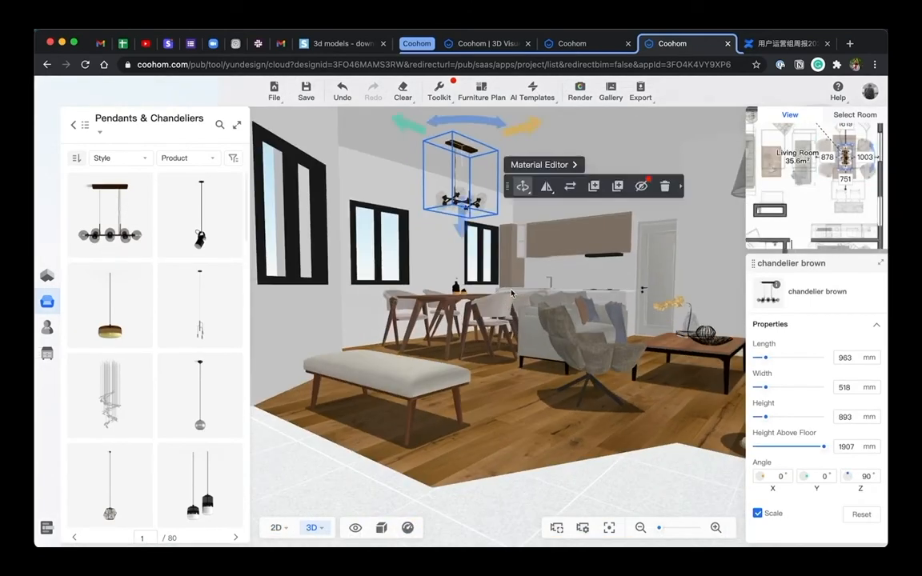